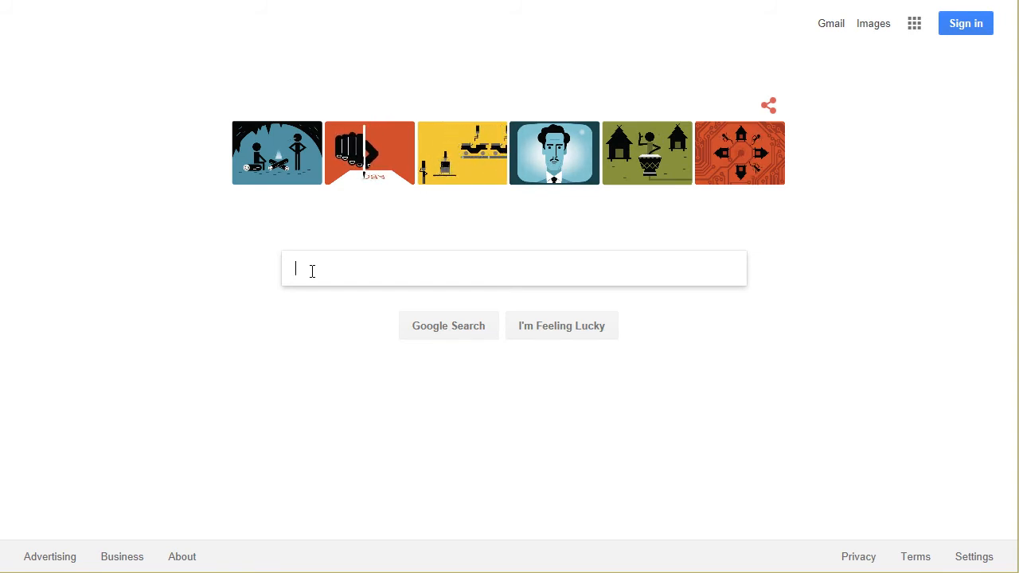
# - Search Google for 'ccie r&s written' to get the exam results
pyautogui.write('ccie r&s written')
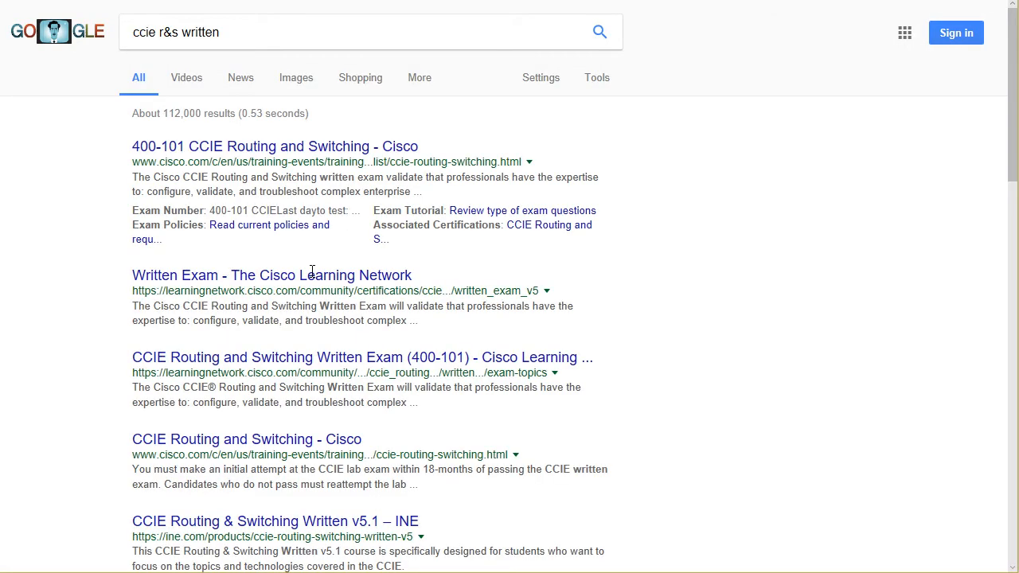
# - Reach the 400-101 CCIE Routing and Switching exam topics list from the Cisco result
pyautogui.click(271, 147)
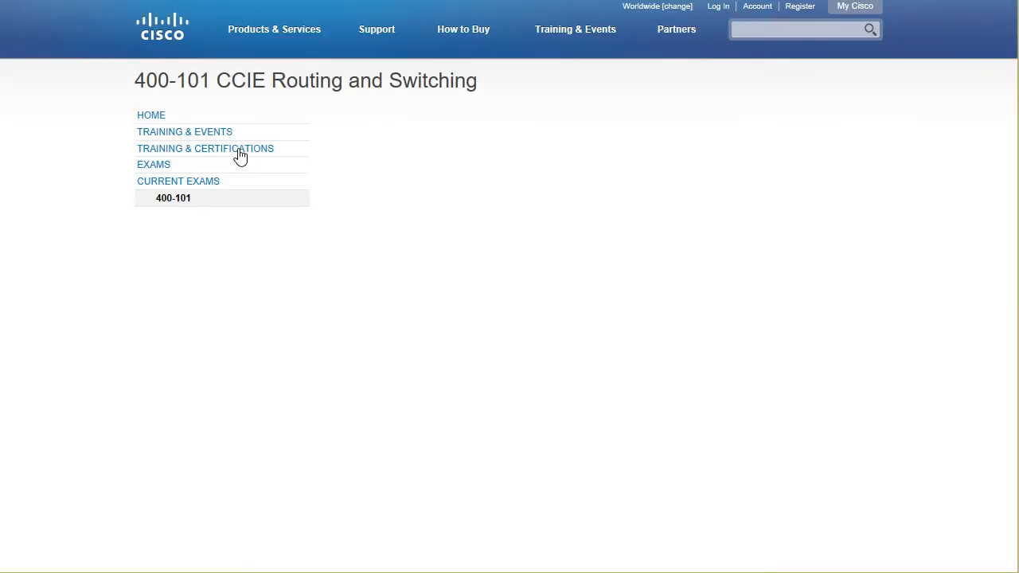
pyautogui.click(172, 198)
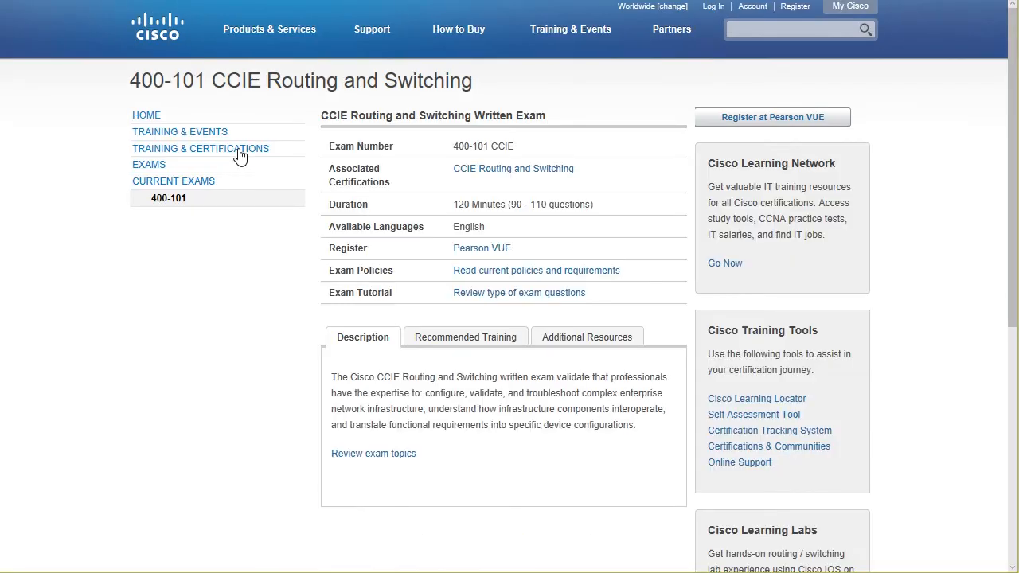
pyautogui.moveTo(209, 99)
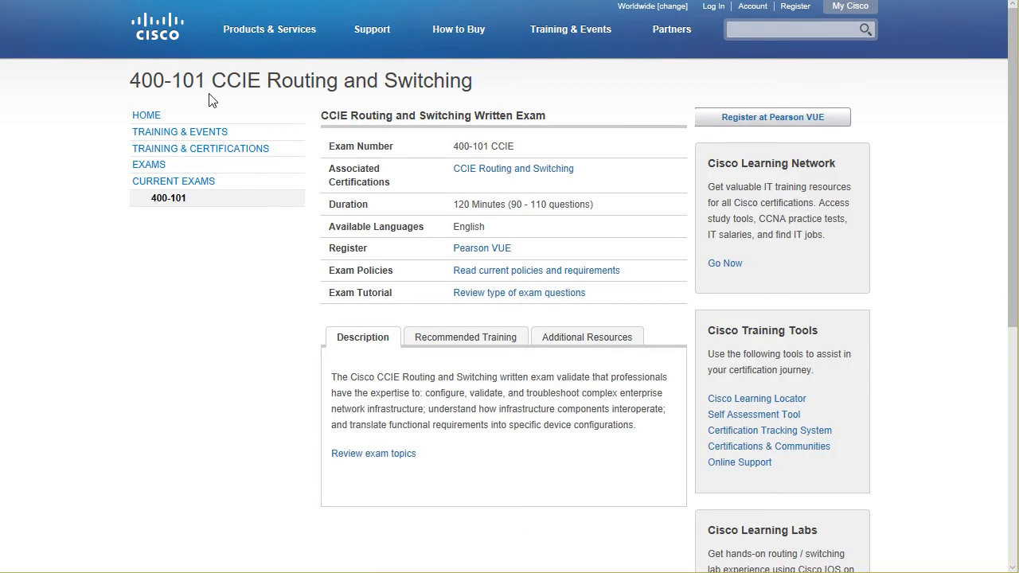
pyautogui.moveTo(401, 89)
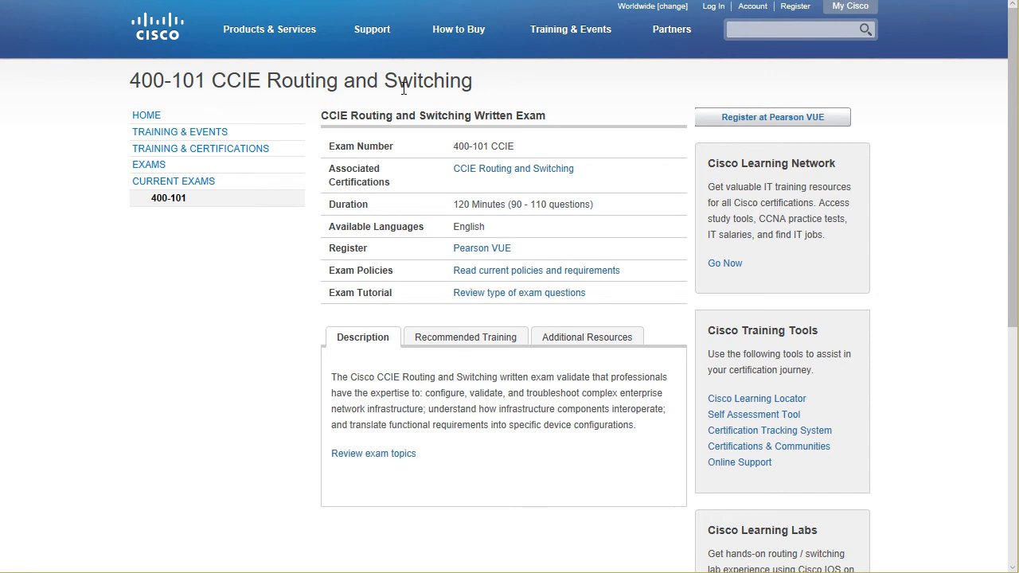
pyautogui.moveTo(373, 454)
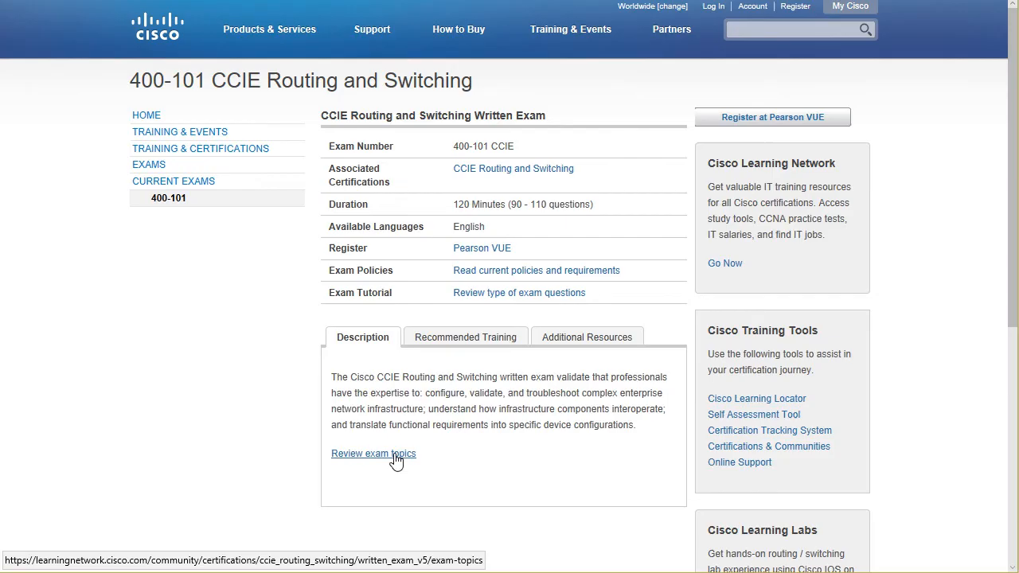
pyautogui.click(373, 454)
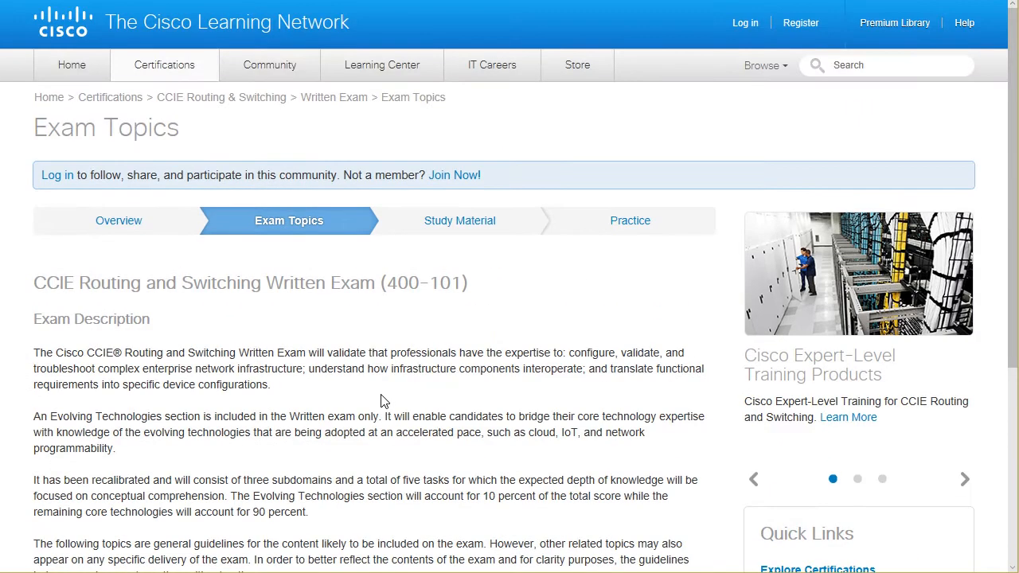
pyautogui.scroll(-3)
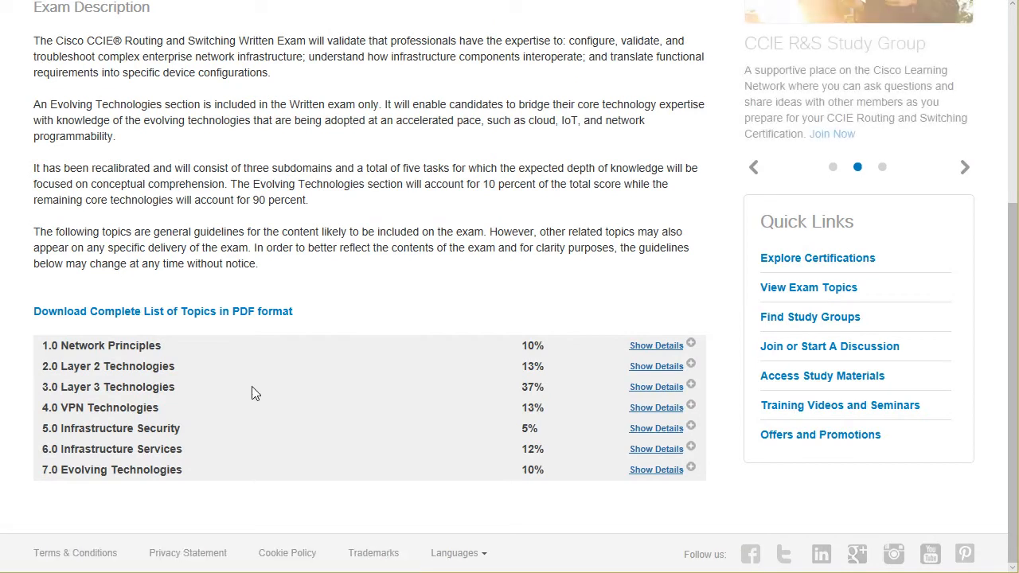
# - Show details for 1.0 Network Principles and review its subtopics, highlighting Cisco express forwarding
pyautogui.click(656, 344)
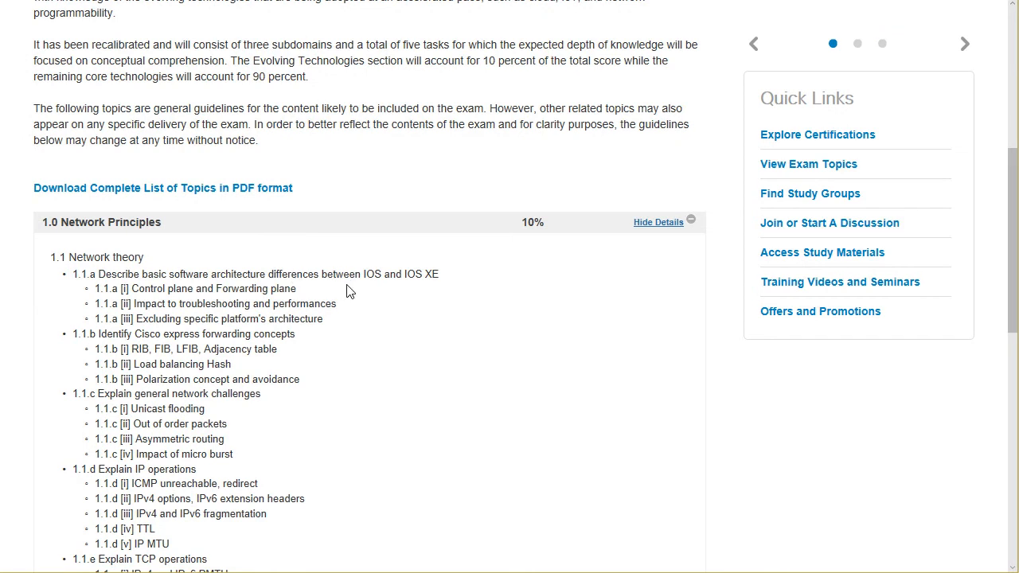
pyautogui.moveTo(415, 266)
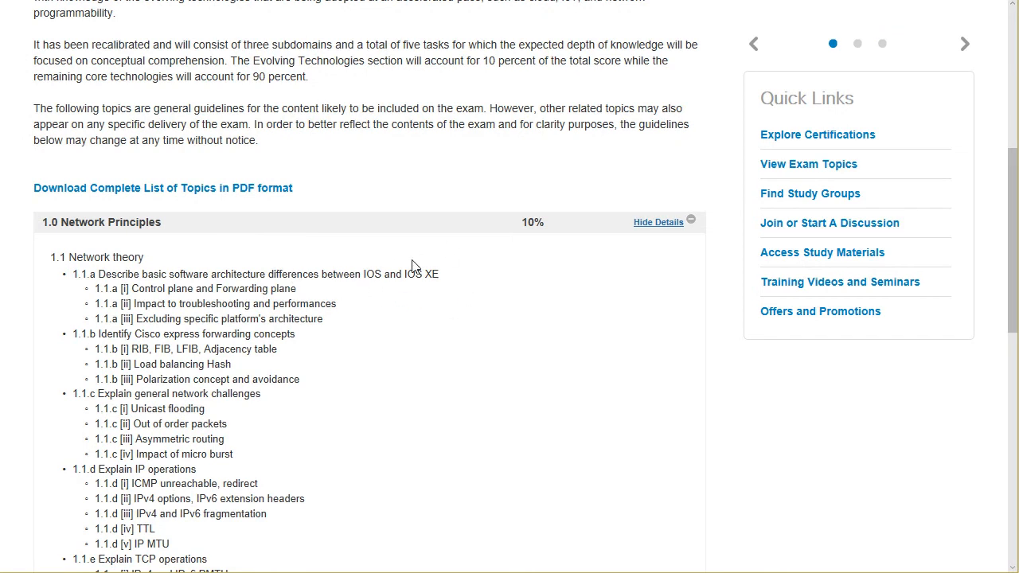
pyautogui.moveTo(165, 288); pyautogui.dragTo(323, 319)
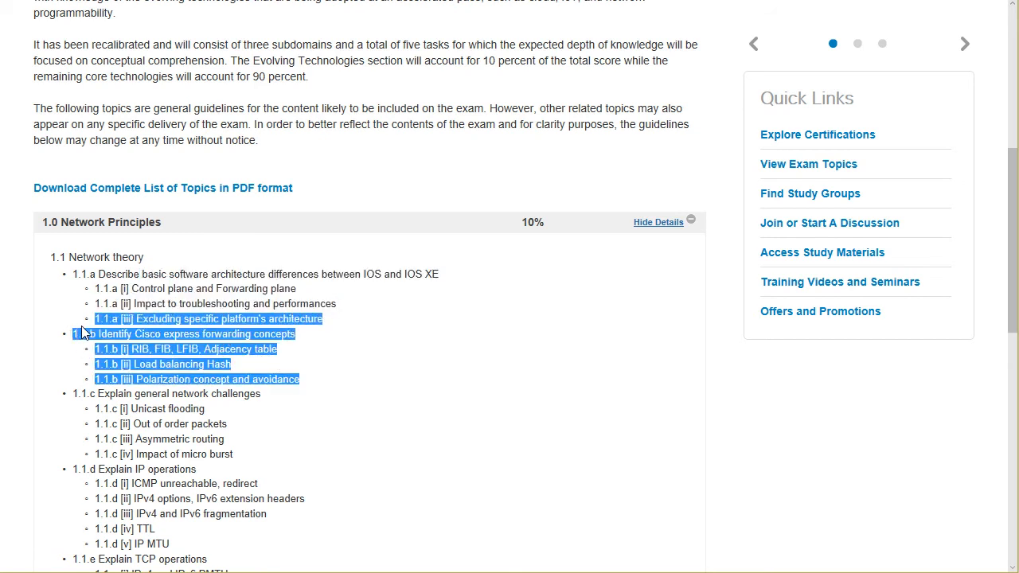
pyautogui.scroll(-3)
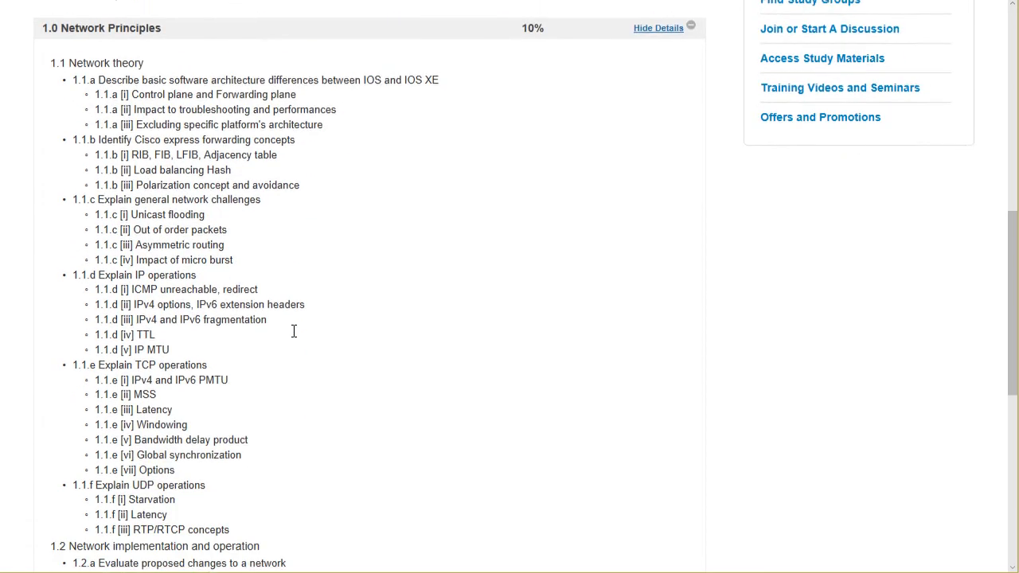
pyautogui.scroll(-3)
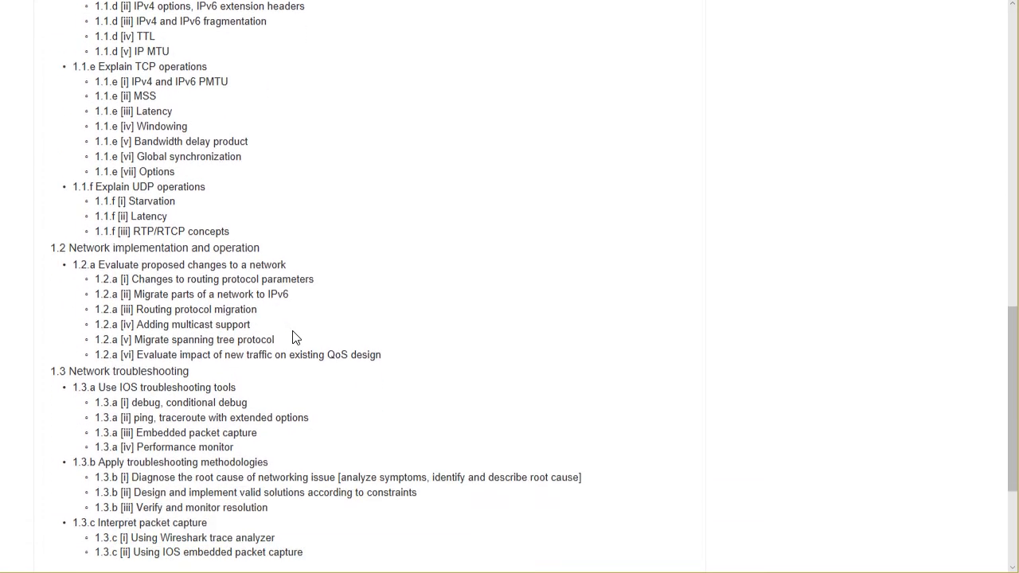
pyautogui.scroll(-3)
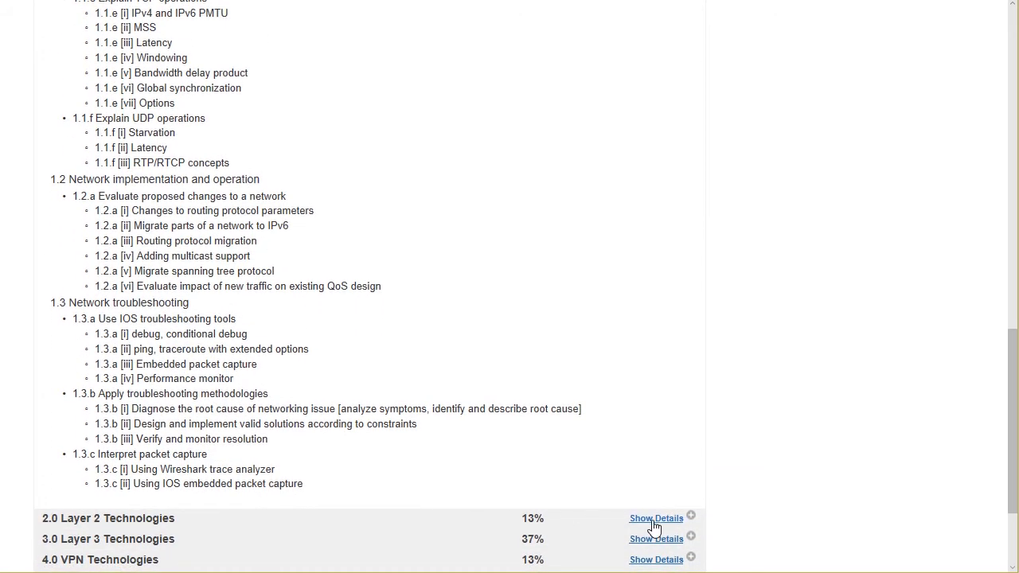
# - Show details for 2.0 Layer 2 Technologies and review its LAN switching subtopics
pyautogui.click(652, 517)
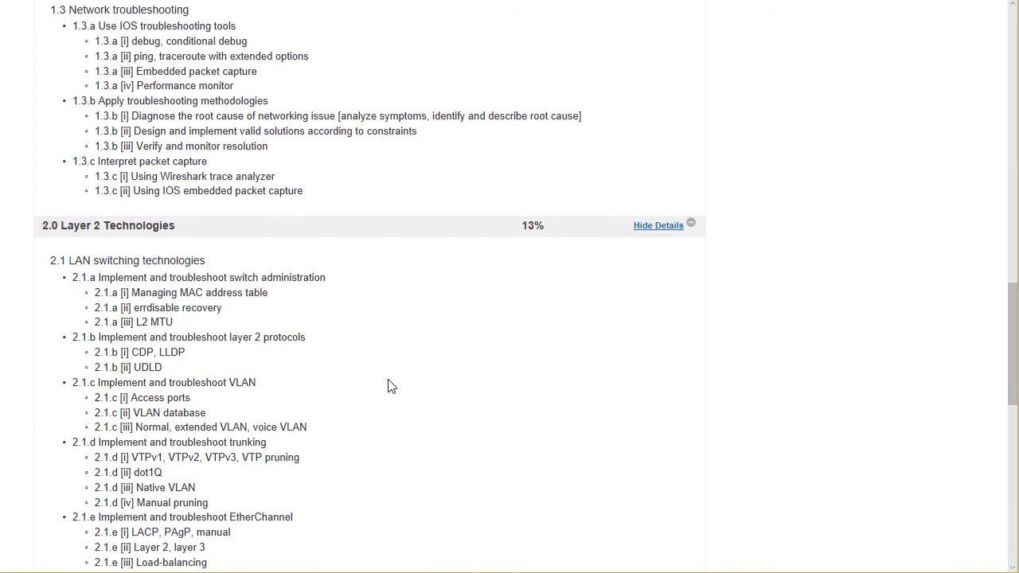
pyautogui.moveTo(188, 357)
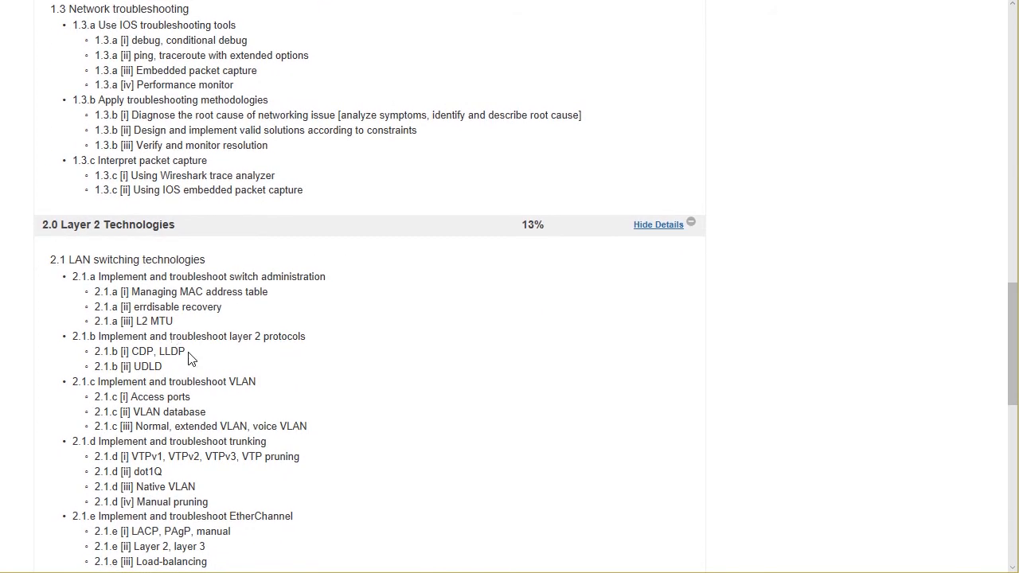
pyautogui.scroll(-3)
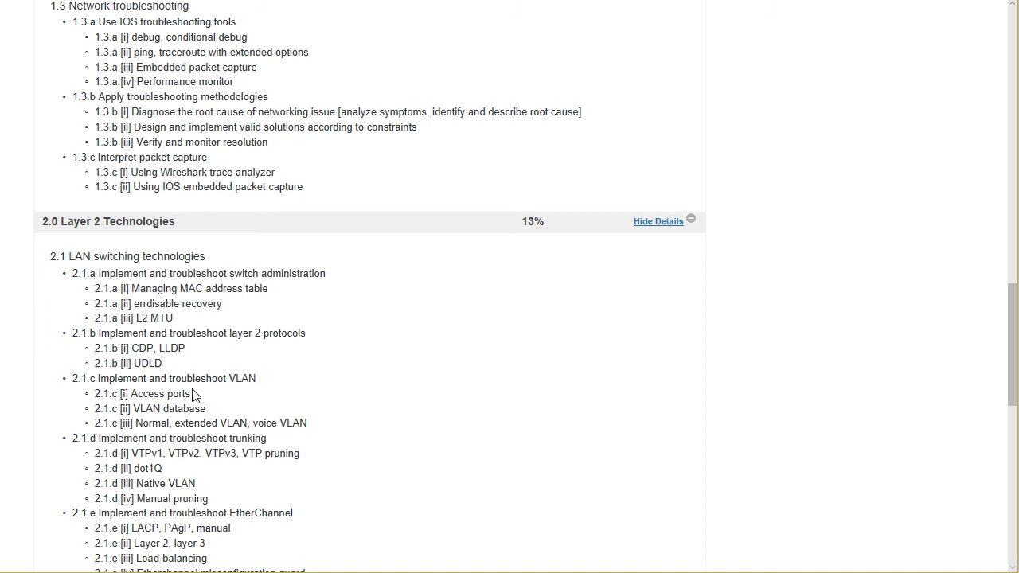
pyautogui.scroll(-3)
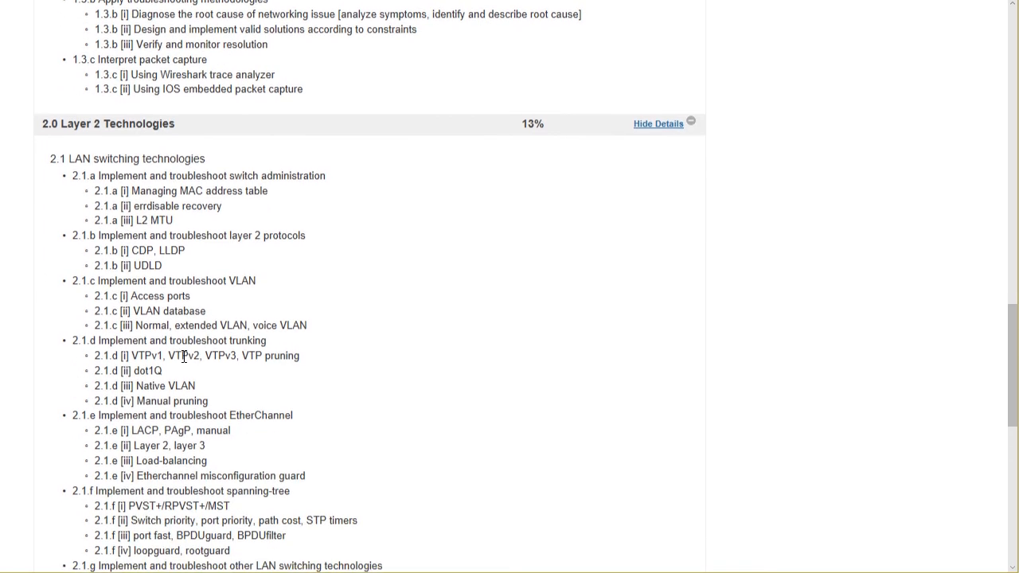
pyautogui.moveTo(95, 337); pyautogui.dragTo(210, 398)
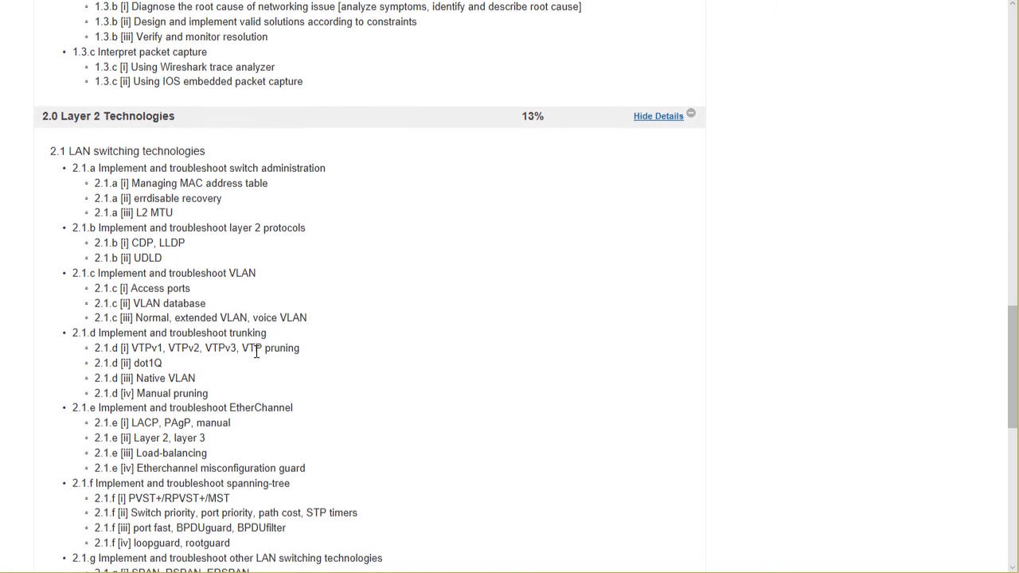
pyautogui.scroll(-3)
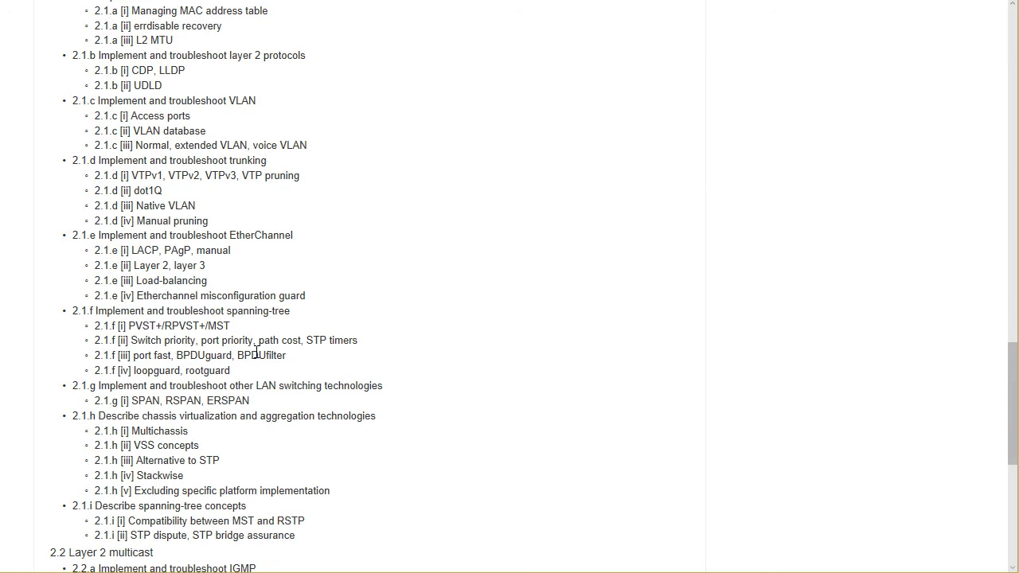
pyautogui.moveTo(223, 209)
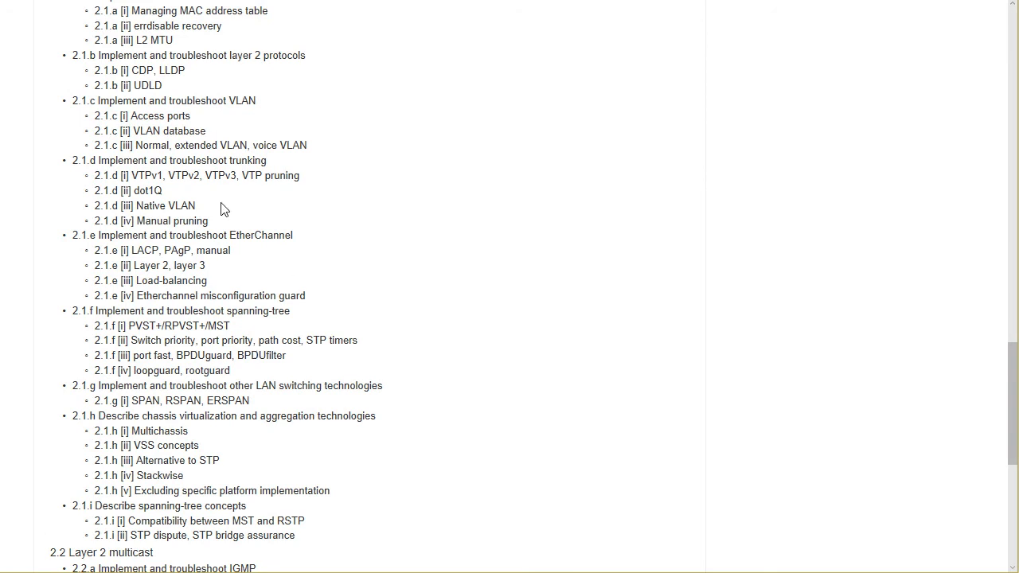